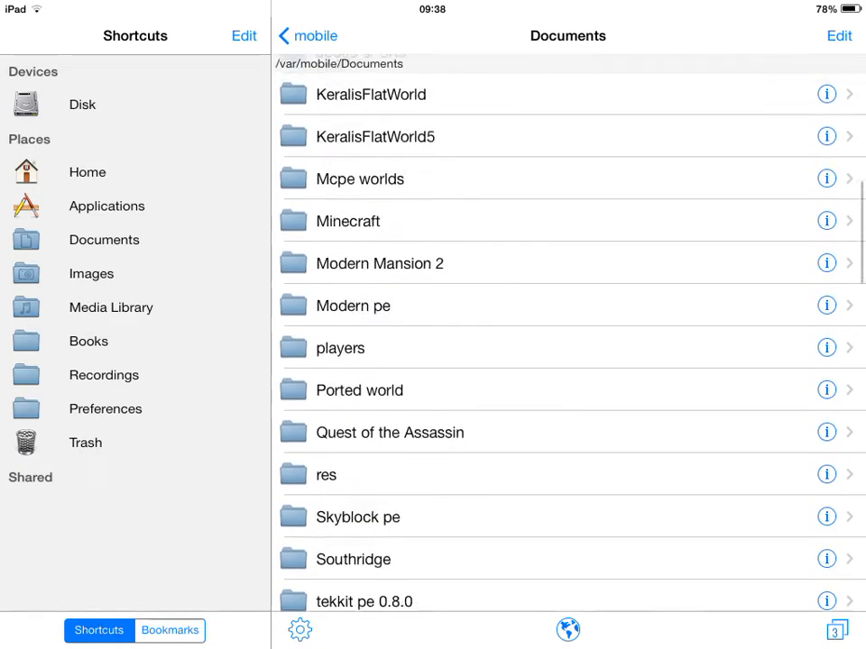
Step: Navigate from Documents through Media Library into iTunes_Control's Music folder
{"action": "scroll", "scroll_direction": "down", "scroll_amount": 3}
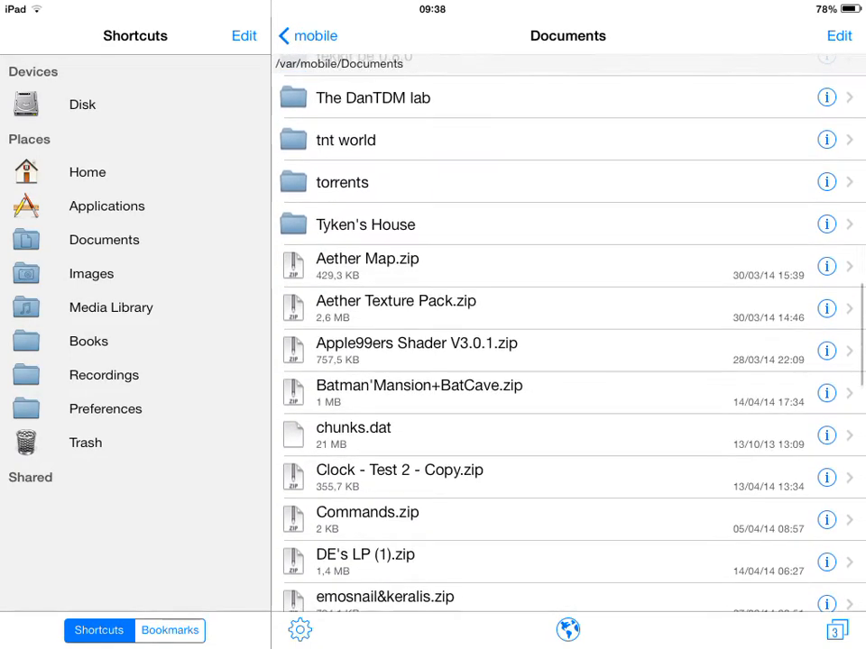
{"action": "left_click", "coordinate": [111, 307]}
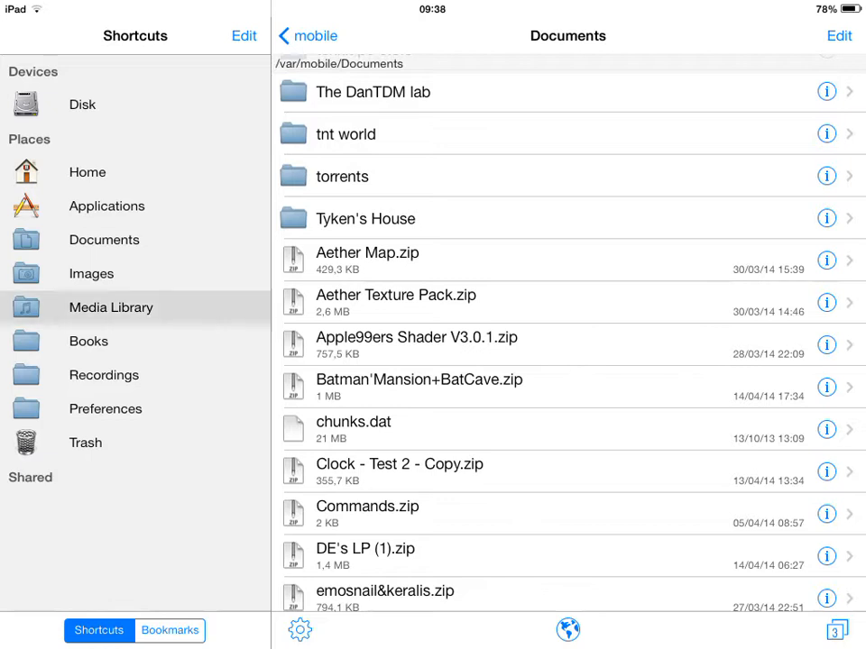
{"action": "left_click", "coordinate": [111, 307]}
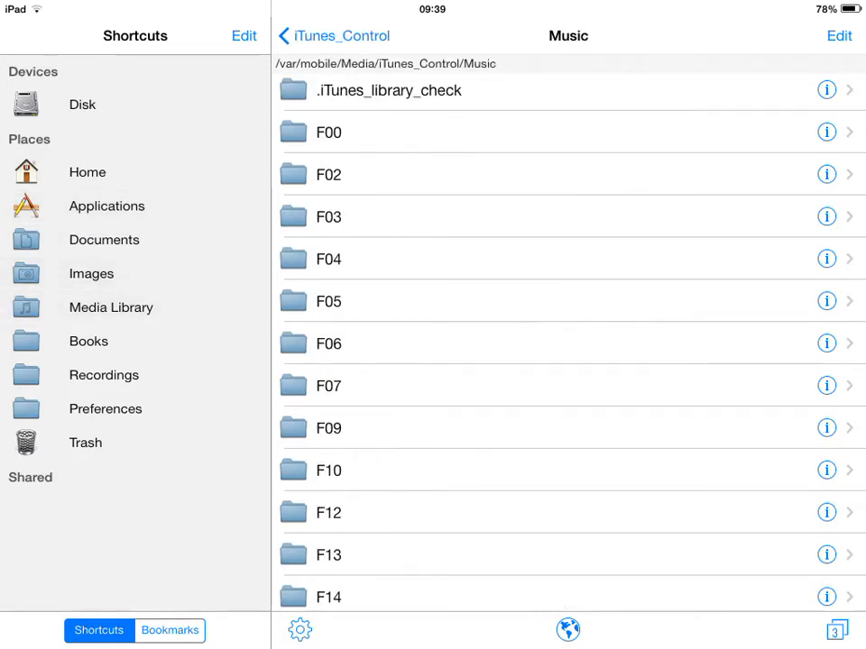
Step: Open F00 and browse all files in Flow HD minecraftpe.app, then return to F00
{"action": "left_click", "coordinate": [329, 131]}
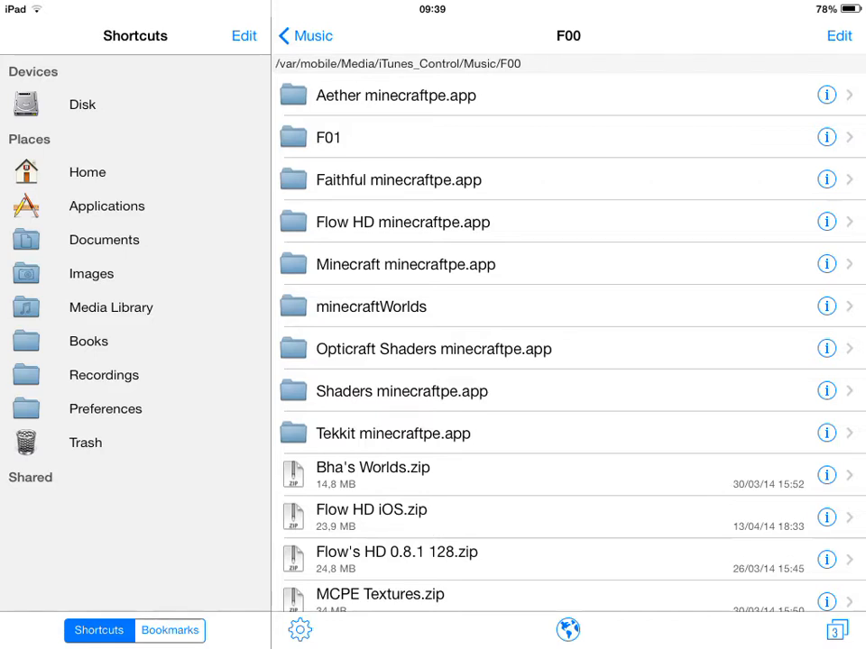
{"action": "left_click", "coordinate": [403, 222]}
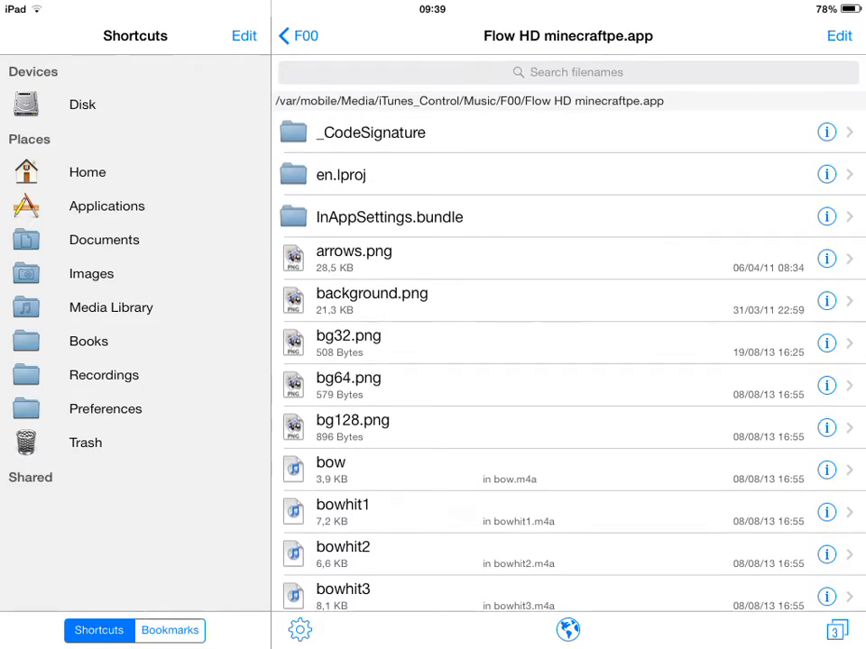
{"action": "scroll", "scroll_direction": "down", "scroll_amount": 3}
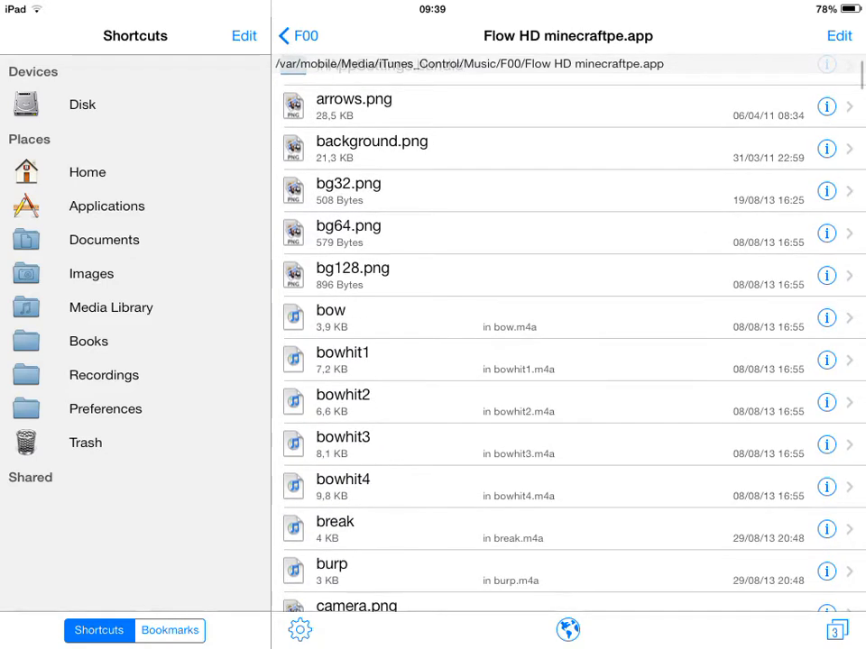
{"action": "scroll", "scroll_direction": "down", "scroll_amount": 3}
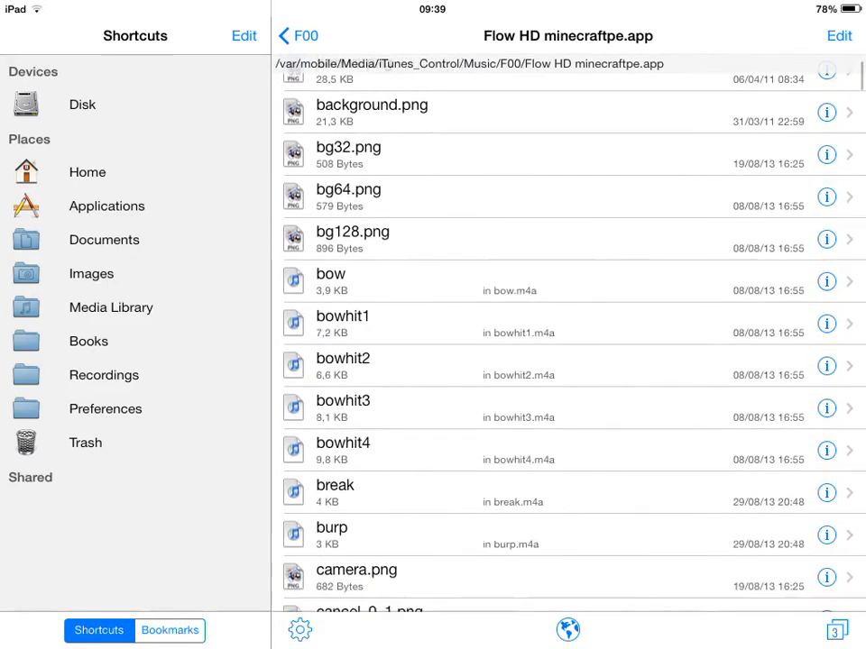
{"action": "scroll", "scroll_direction": "down", "scroll_amount": 3}
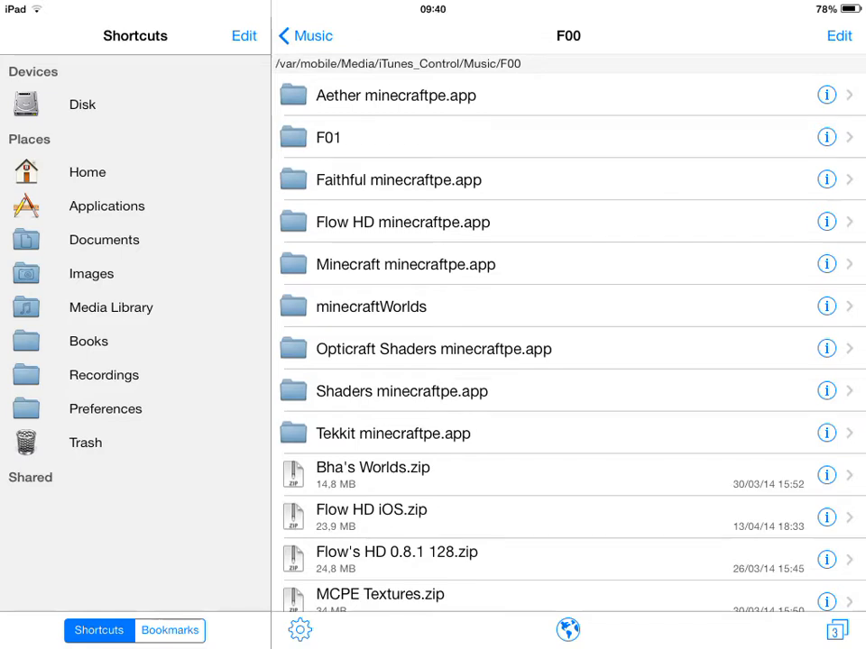
Step: Go to Applications, scroll to Minecraft PE and open its container folder
{"action": "left_click", "coordinate": [402, 222]}
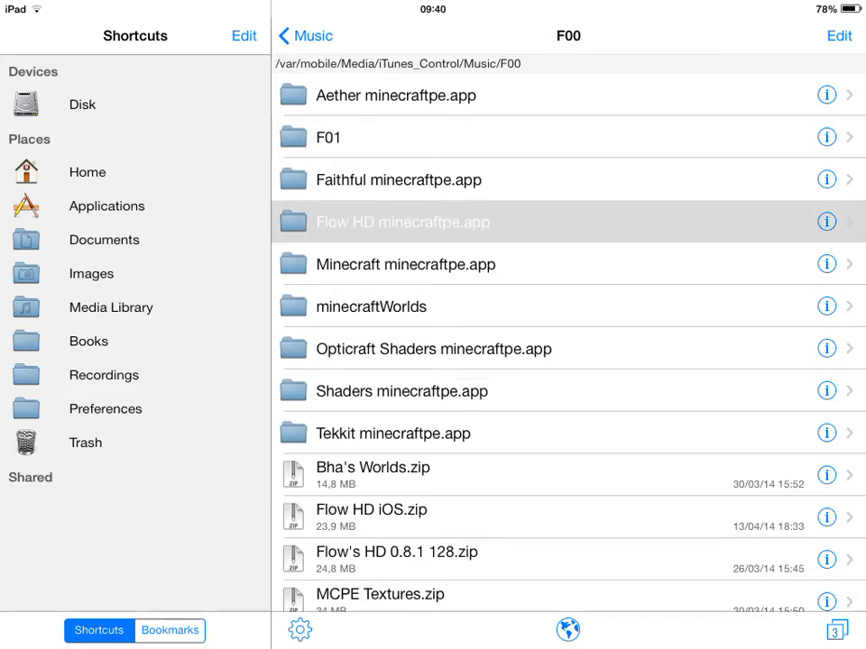
{"action": "left_click", "coordinate": [403, 222]}
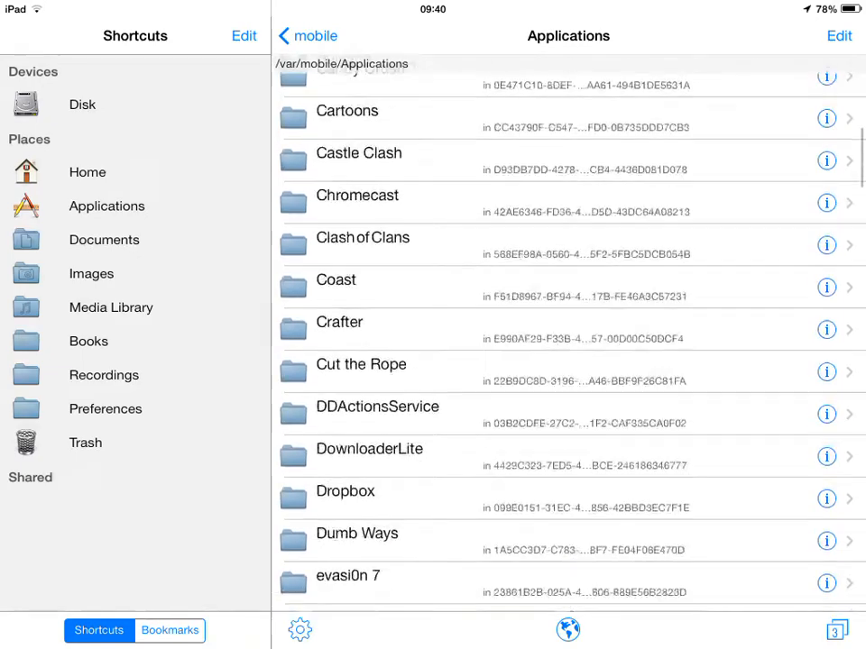
{"action": "scroll", "scroll_direction": "down", "scroll_amount": 3}
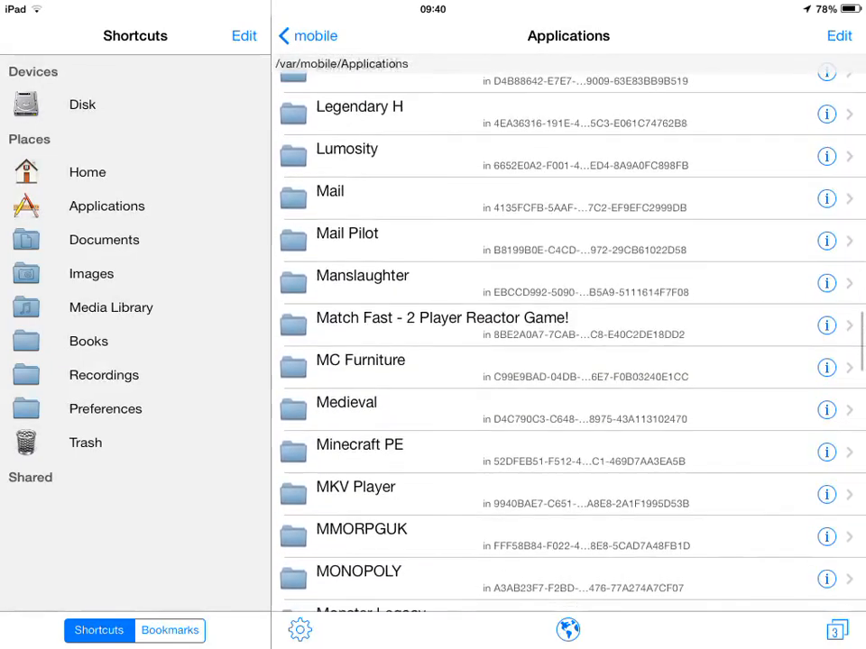
{"action": "scroll", "scroll_direction": "down", "scroll_amount": 3}
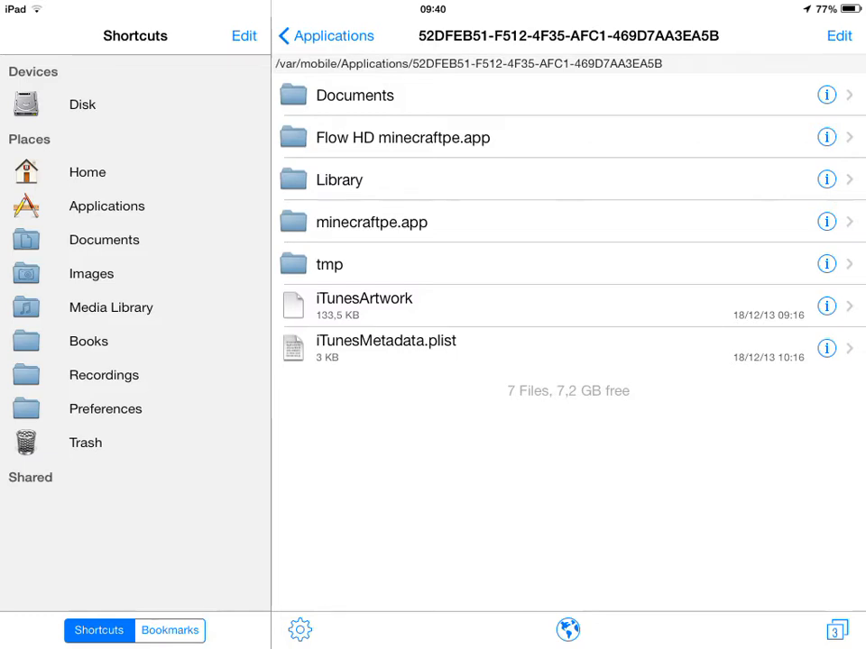
Step: Inspect the game's minecraftpe.app files in Edit mode, then go back to the container
{"action": "left_click", "coordinate": [370, 222]}
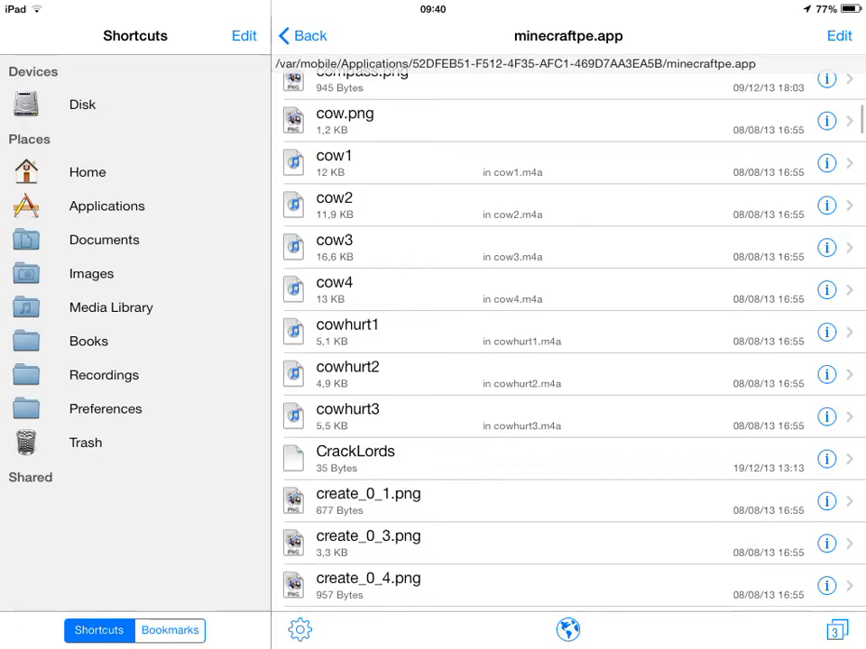
{"action": "scroll", "scroll_direction": "down", "scroll_amount": 3}
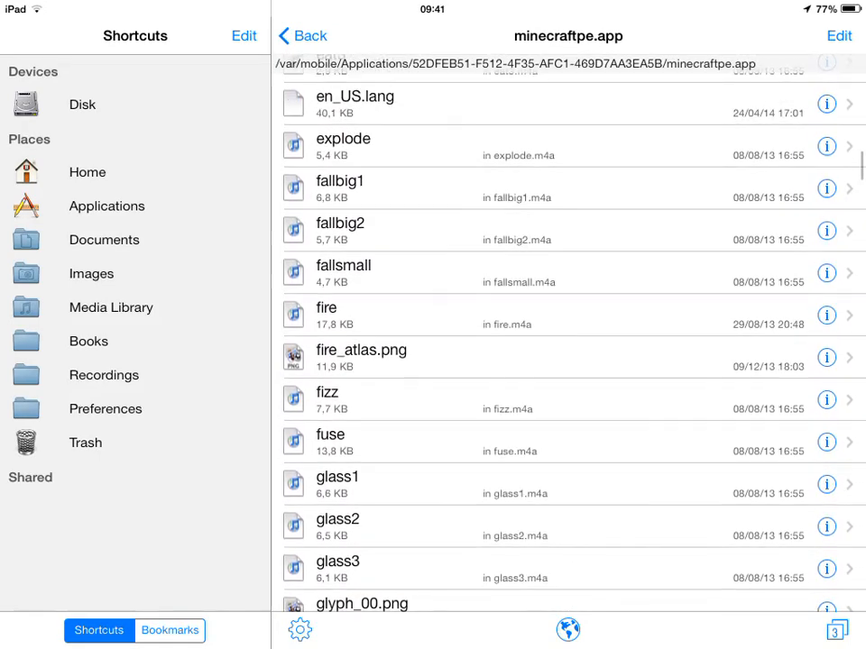
{"action": "left_click", "coordinate": [838, 36]}
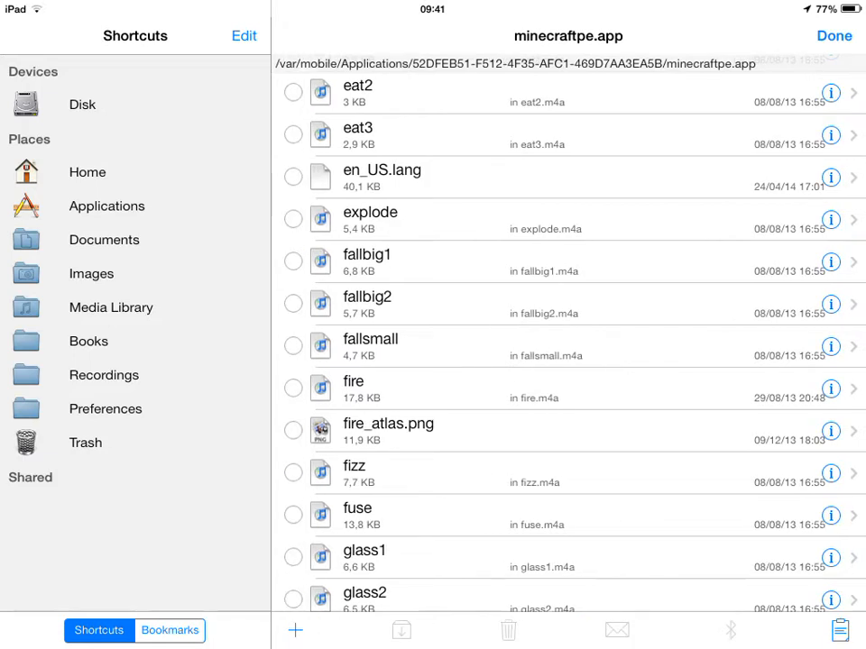
{"action": "left_click", "coordinate": [292, 177]}
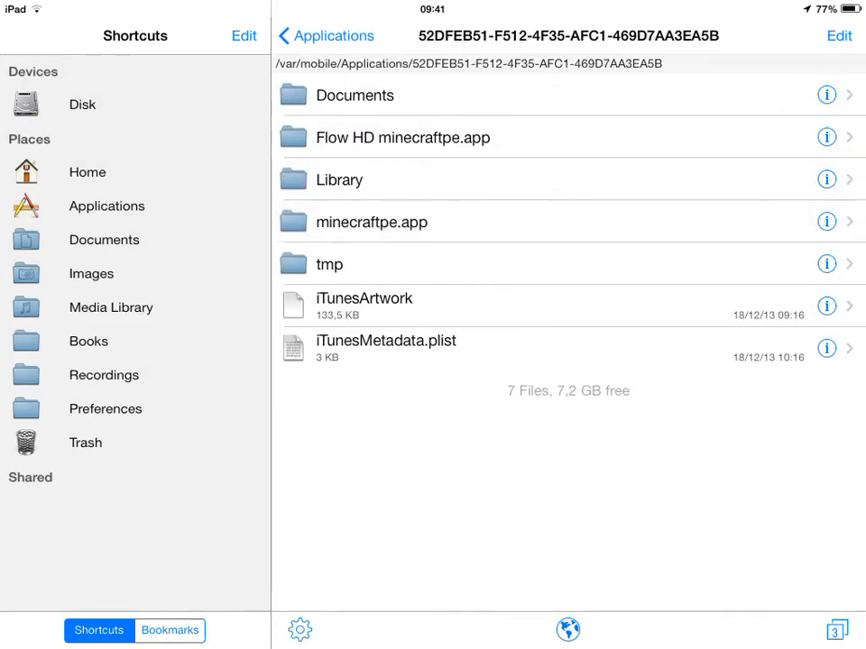
Step: Open Flow HD minecraftpe.app, enter Edit mode and dismiss the clipboard options
{"action": "left_click", "coordinate": [402, 137]}
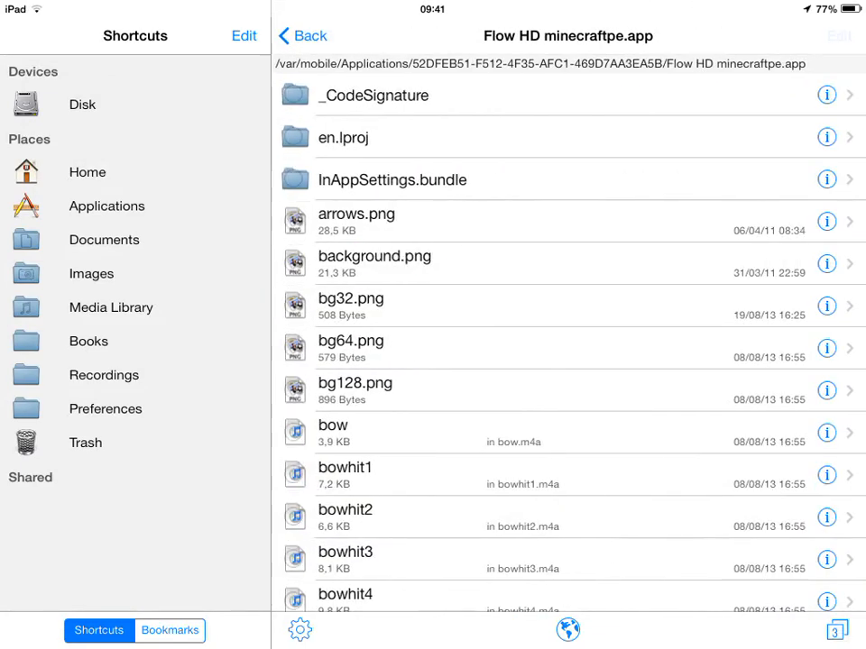
{"action": "left_click", "coordinate": [840, 629]}
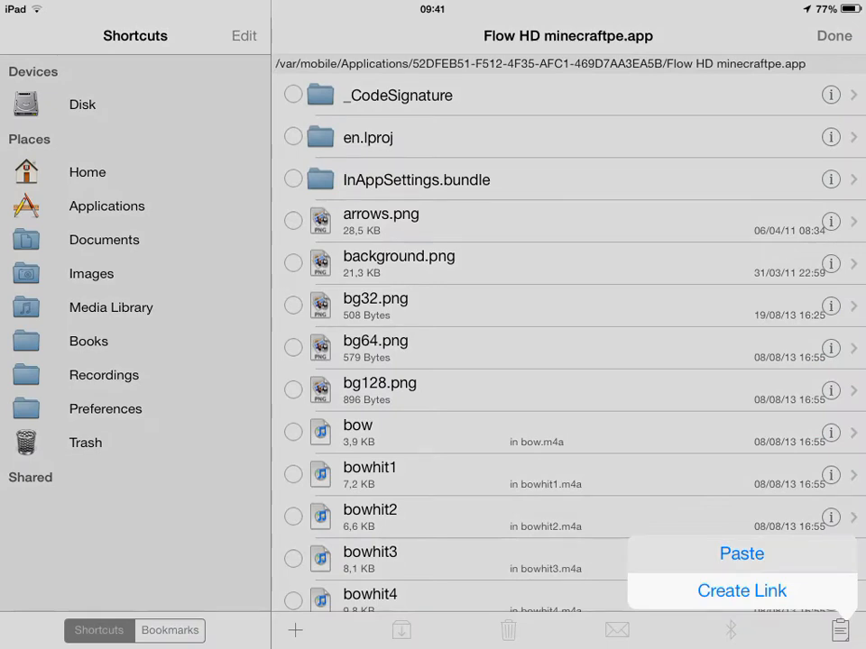
{"action": "left_click", "coordinate": [741, 553]}
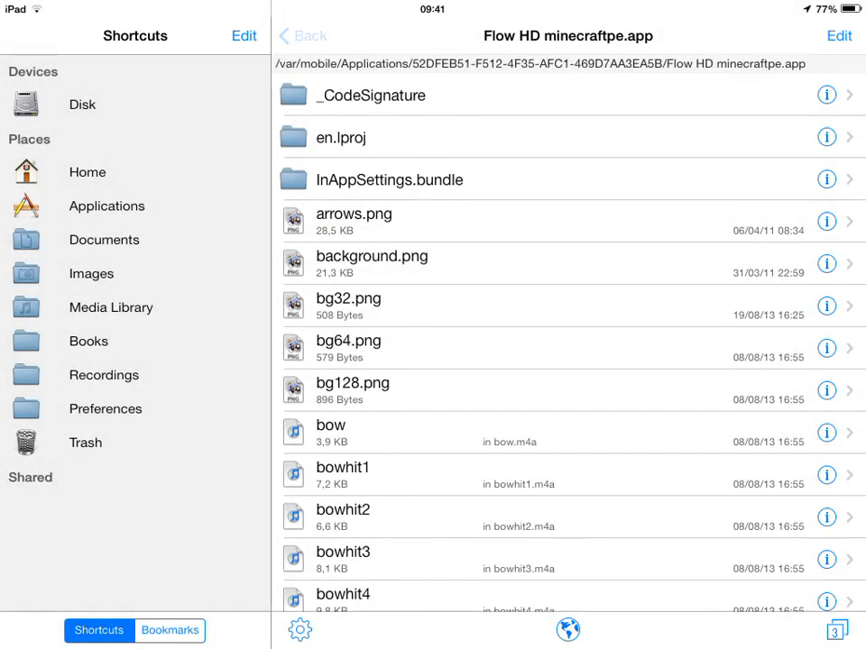
Step: Delete minecraftpe.app, empty the trash, and rename Flow HD minecraftpe.app to minecraftpe.app
{"action": "left_click", "coordinate": [302, 35]}
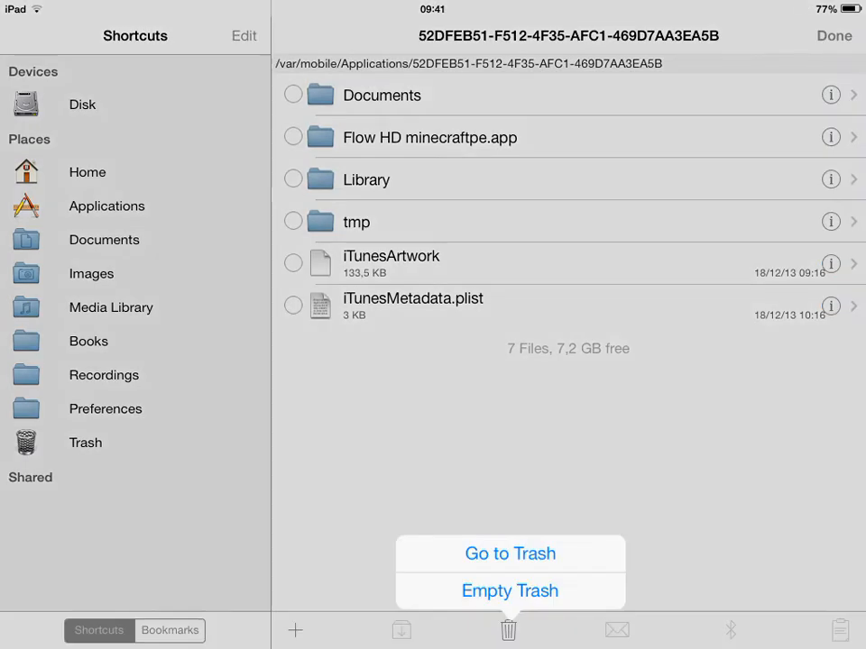
{"action": "left_click", "coordinate": [510, 591]}
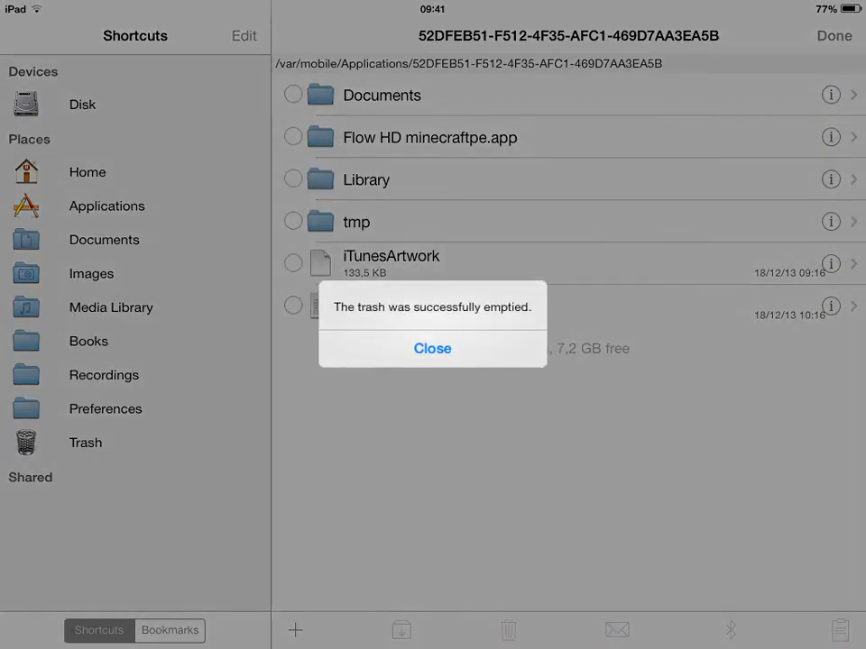
{"action": "left_click", "coordinate": [432, 348]}
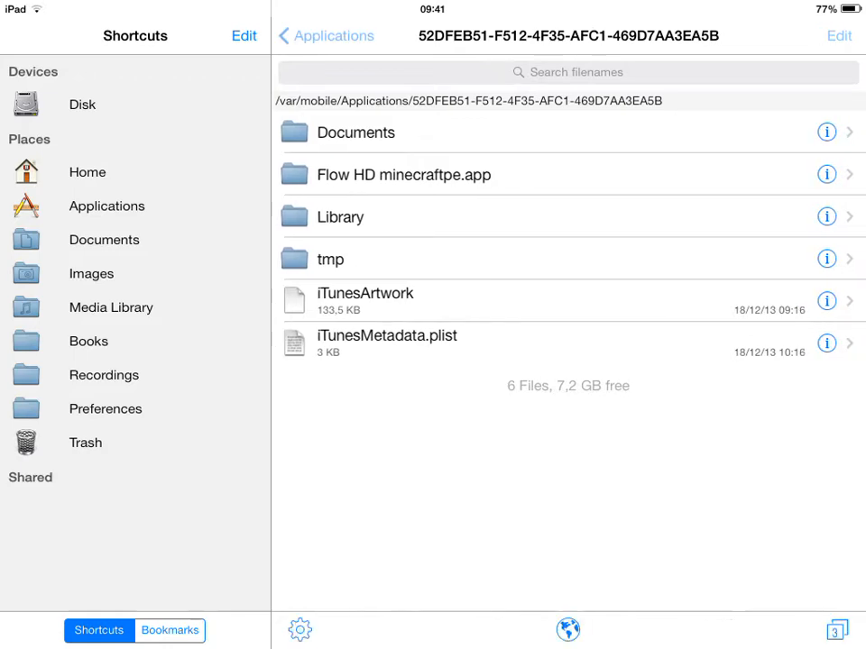
{"action": "left_click", "coordinate": [826, 174]}
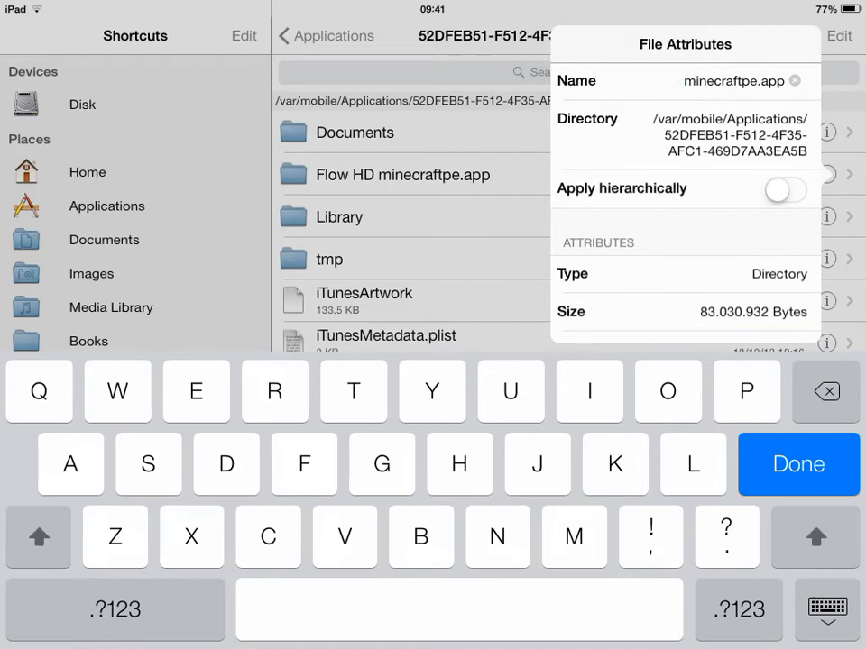
{"action": "left_click", "coordinate": [797, 465]}
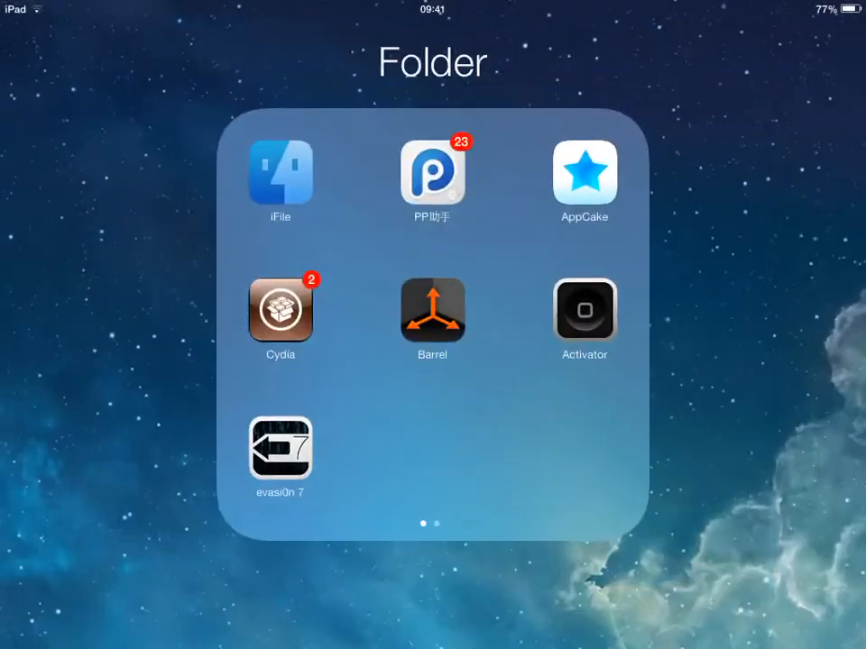
Step: Close the utilities folder and launch Minecraft Pocket Edition to its title screen
{"action": "left_click", "coordinate": [433, 587]}
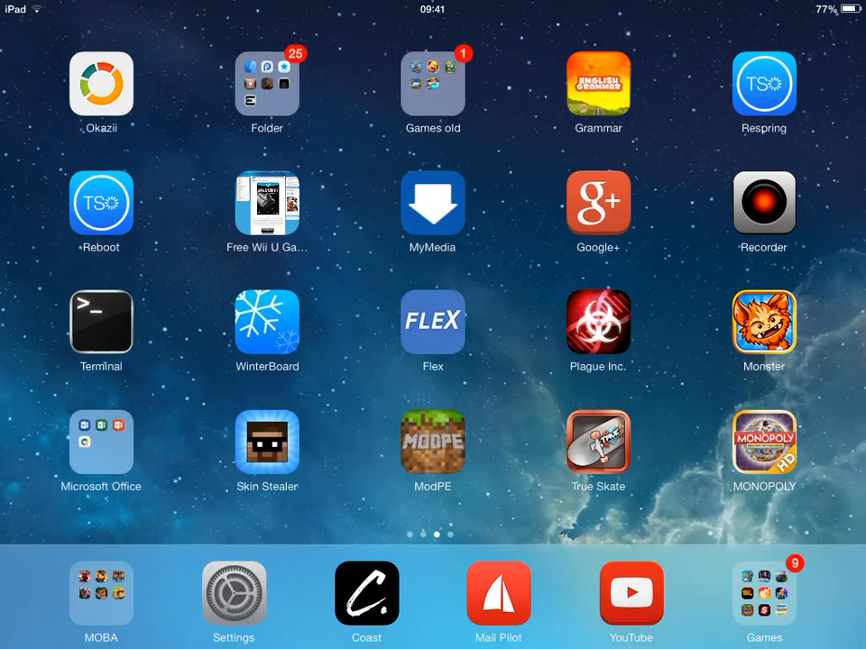
{"action": "left_click", "coordinate": [764, 593]}
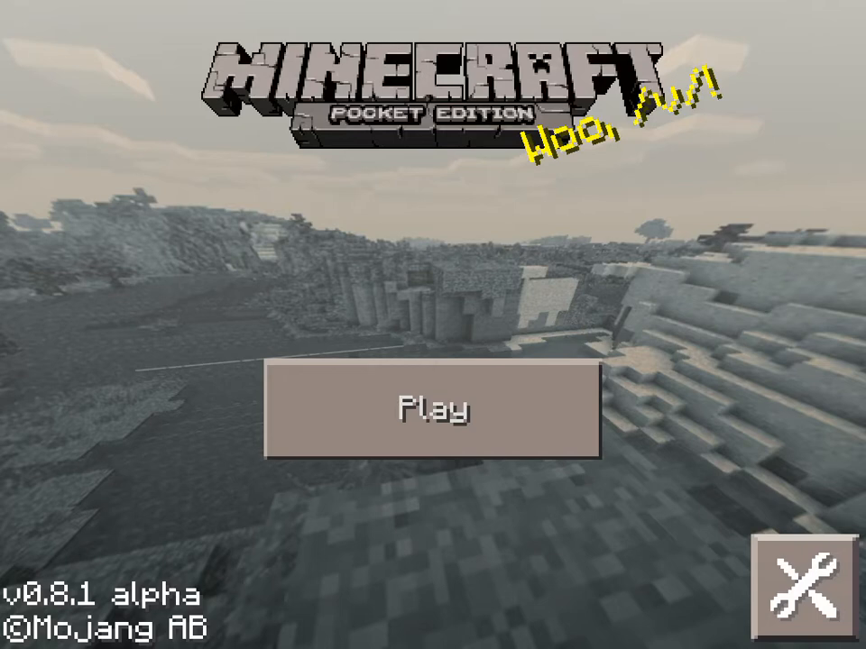
Step: Tap Play and scroll through the saved-worlds list
{"action": "left_click", "coordinate": [433, 408]}
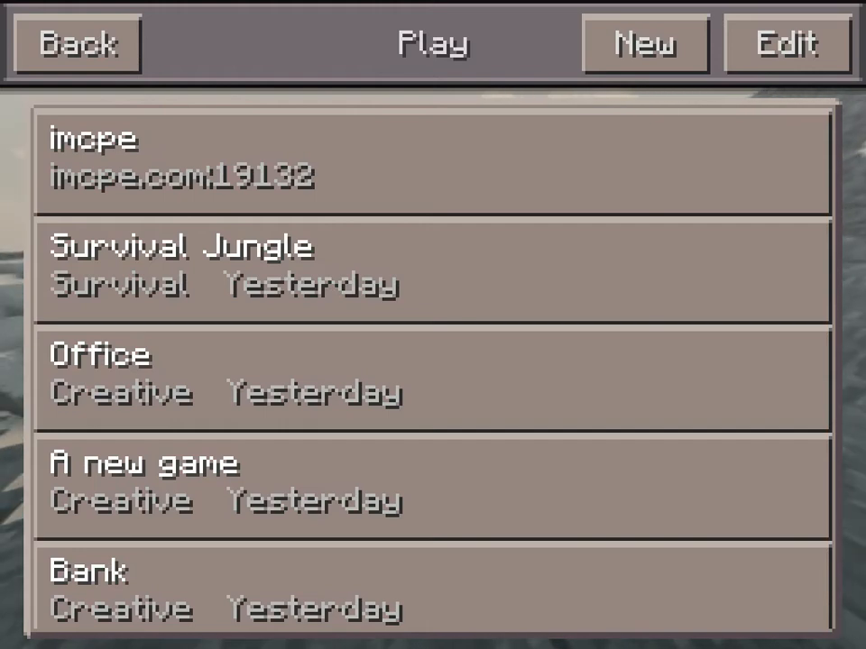
{"action": "scroll", "scroll_direction": "down", "scroll_amount": 3}
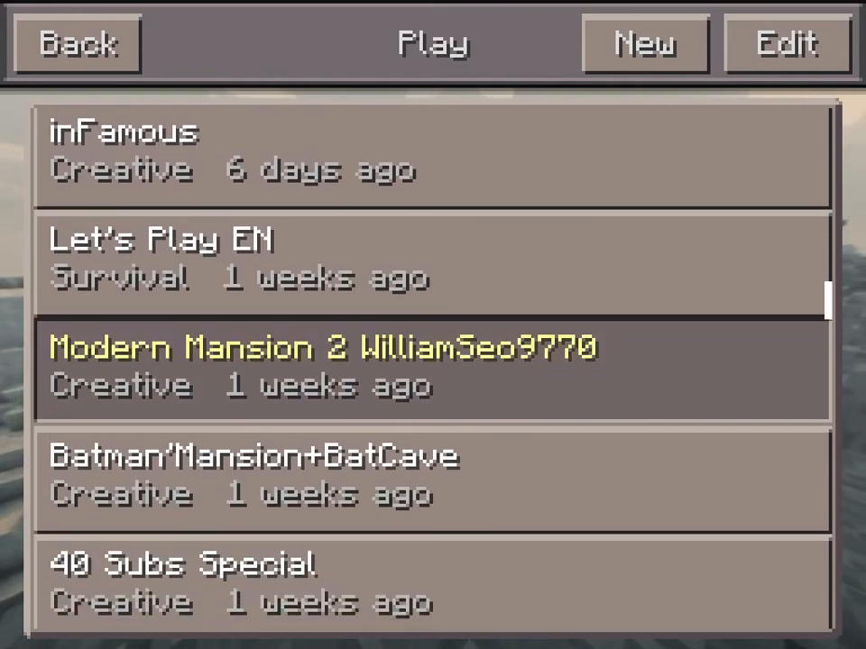
{"action": "scroll", "scroll_direction": "down", "scroll_amount": 3}
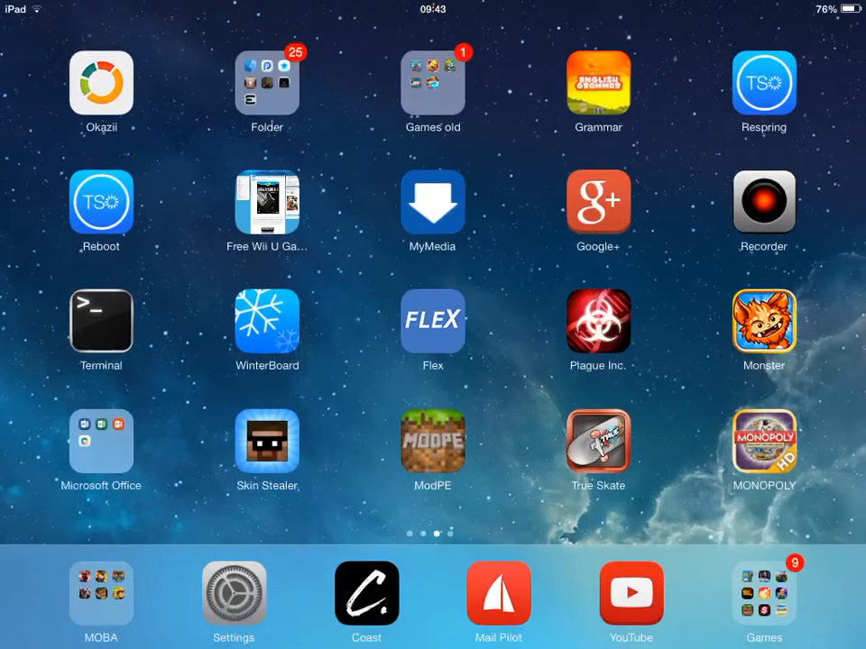
Step: Open the Games folder and relaunch Minecraft PE
{"action": "left_click", "coordinate": [764, 593]}
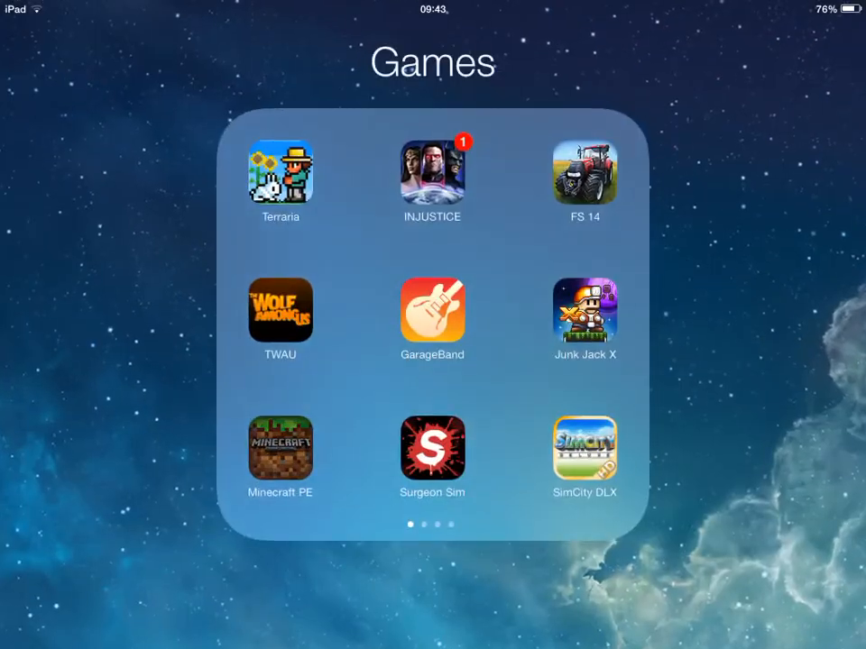
{"action": "left_click", "coordinate": [280, 449]}
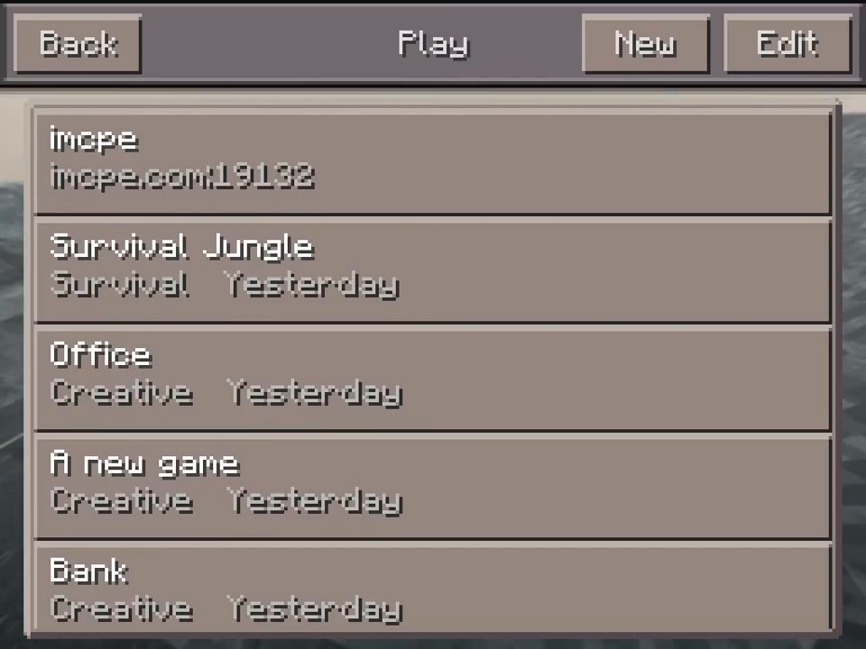
Step: Go back to Minecraft PE's main menu and tap Play, ending on the home screen
{"action": "left_click", "coordinate": [76, 44]}
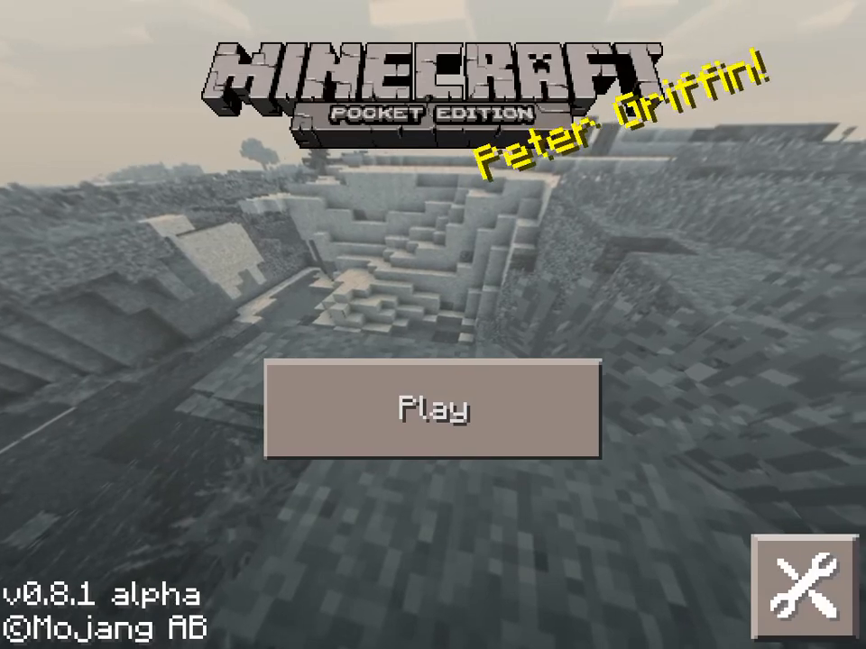
{"action": "left_click", "coordinate": [432, 411]}
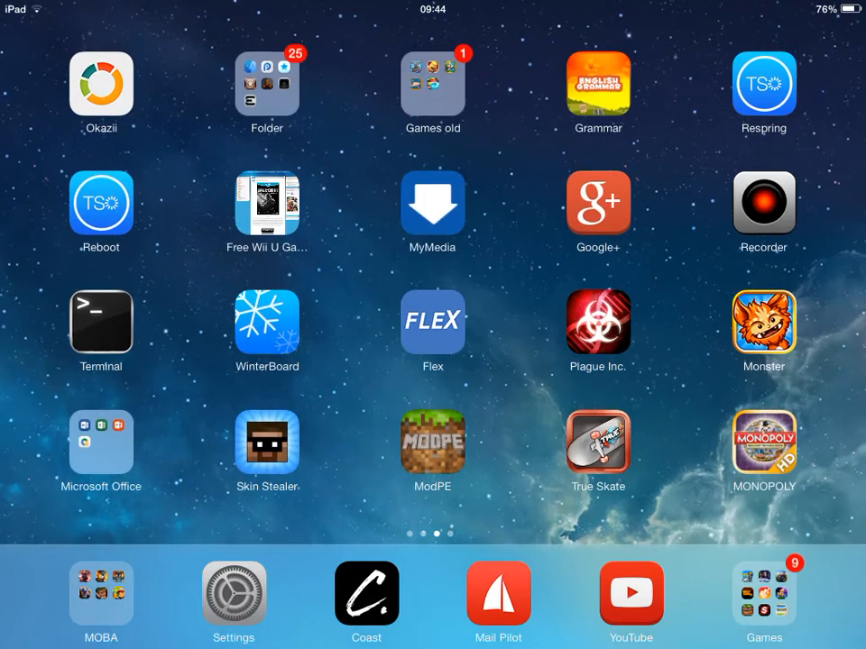
Step: Launch iFile, open the F00 folder and select Shaders minecraftpe.app for copying
{"action": "left_click", "coordinate": [267, 81]}
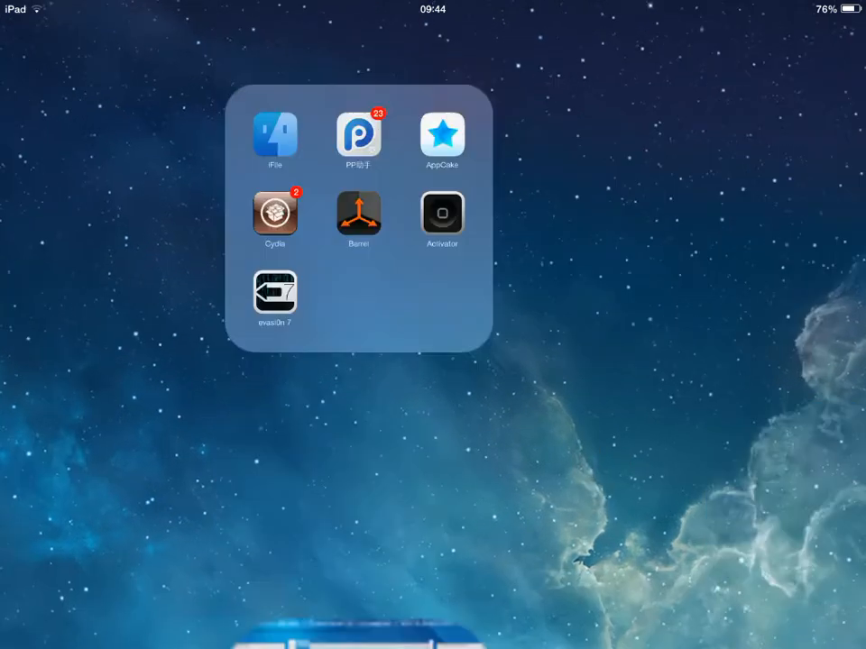
{"action": "left_click", "coordinate": [275, 137]}
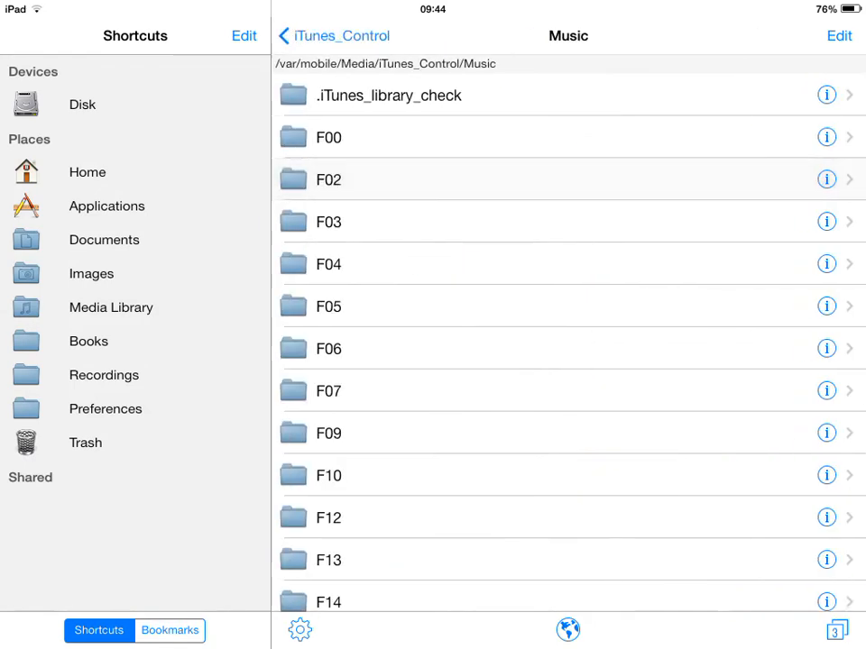
{"action": "left_click", "coordinate": [329, 137]}
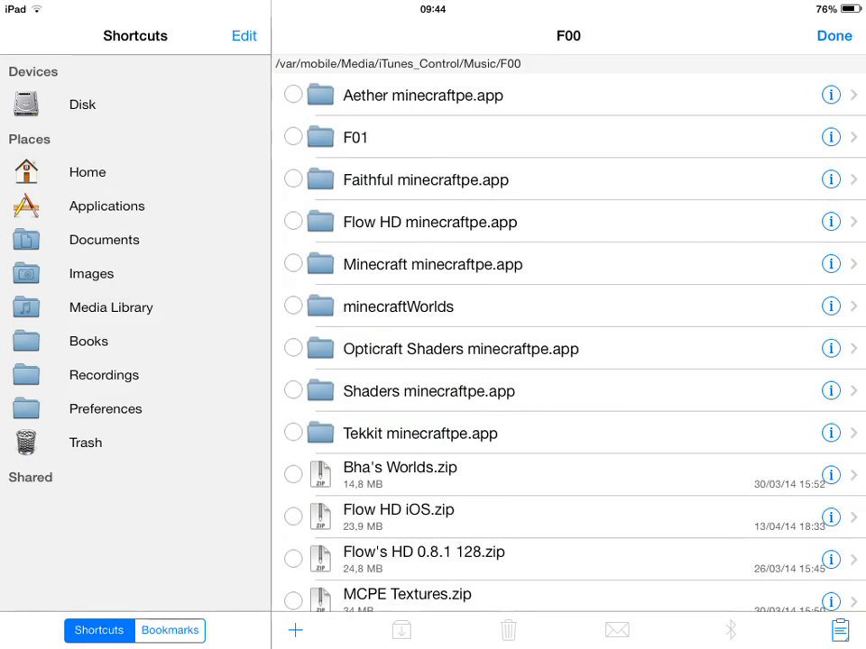
{"action": "left_click", "coordinate": [292, 390]}
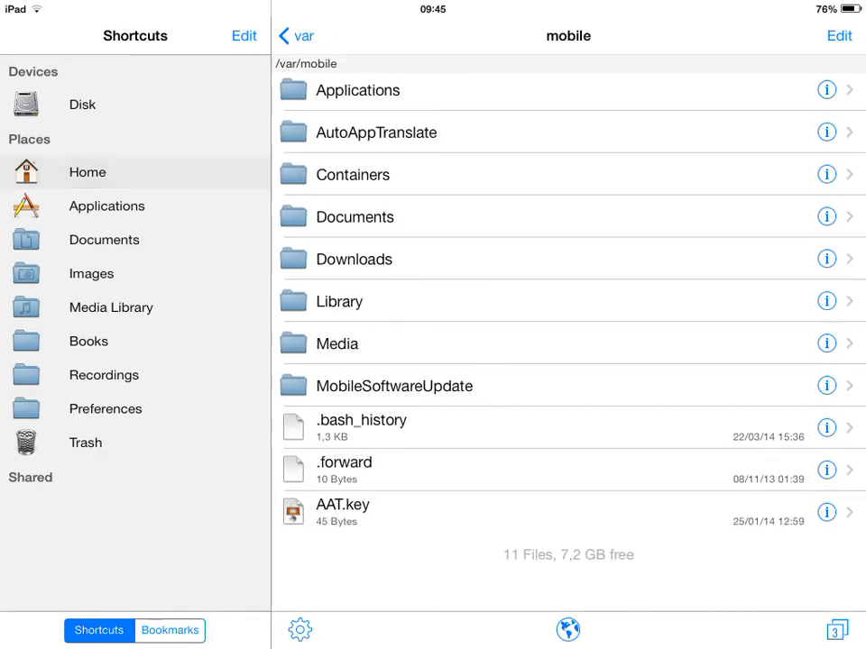
Step: Go to Applications and open the Minecraft PE app container
{"action": "left_click", "coordinate": [355, 217]}
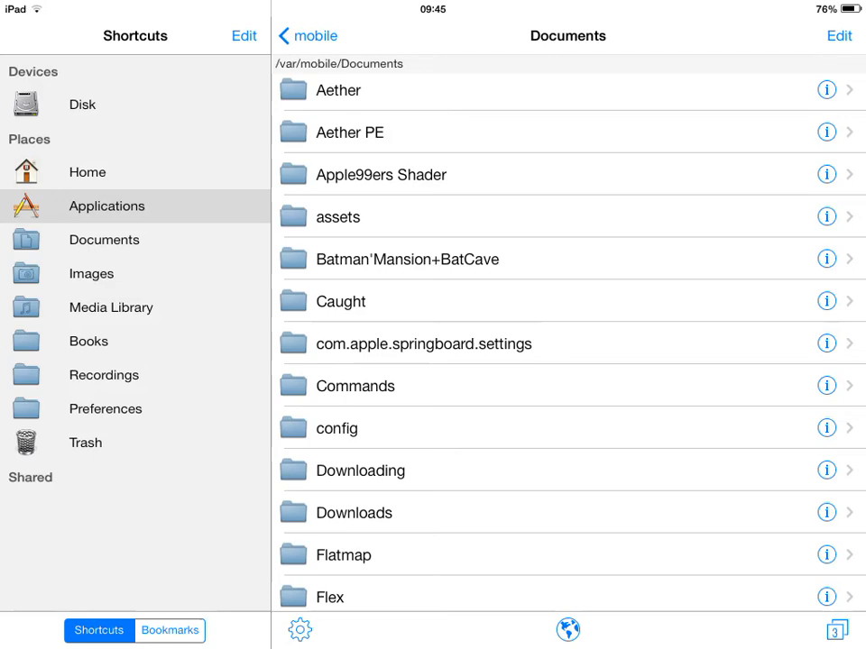
{"action": "left_click", "coordinate": [107, 205]}
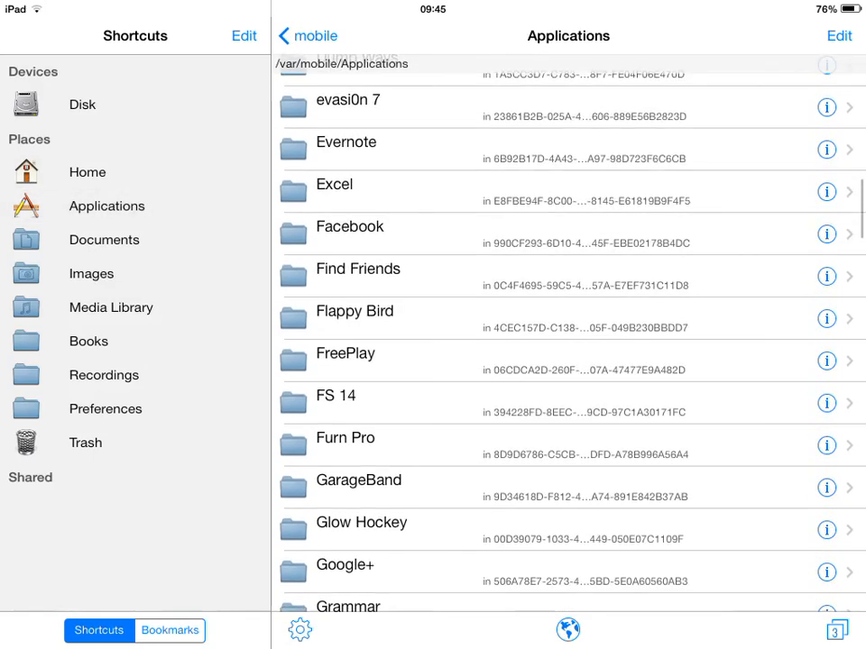
{"action": "scroll", "scroll_direction": "down", "scroll_amount": 3}
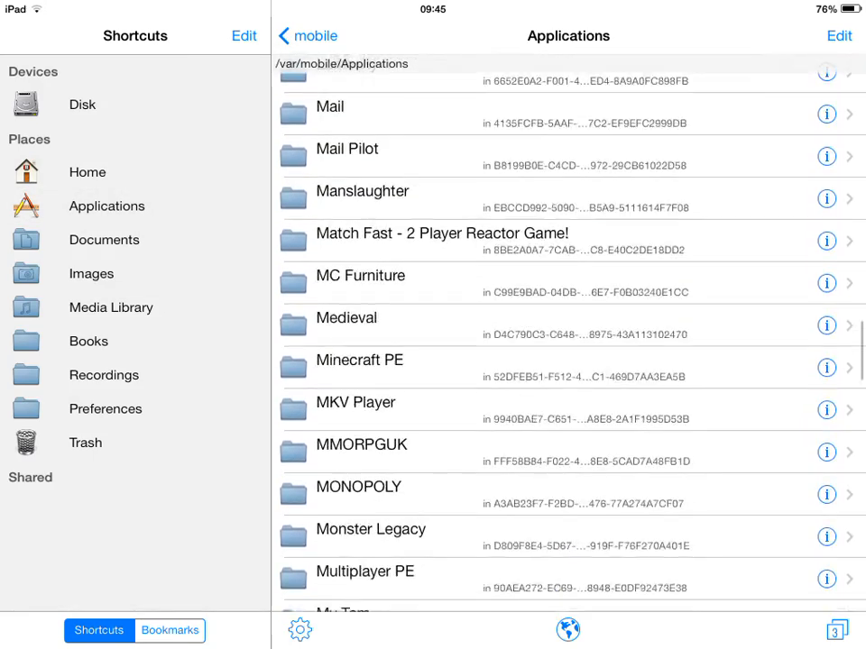
{"action": "scroll", "scroll_direction": "down", "scroll_amount": 3}
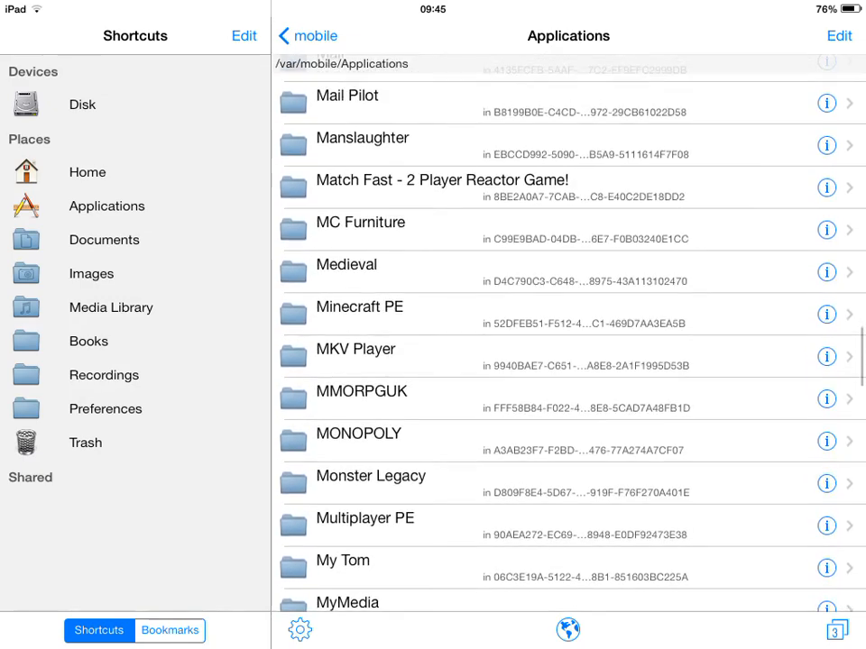
{"action": "left_click", "coordinate": [359, 306]}
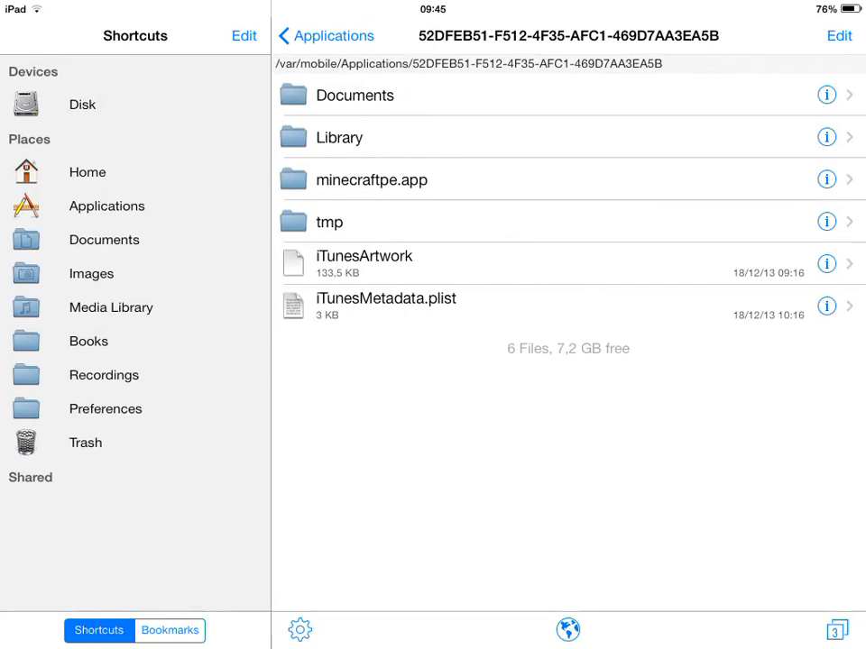
Step: Paste the Shaders minecraftpe.app folder into the Minecraft PE container and leave edit mode
{"action": "left_click", "coordinate": [371, 180]}
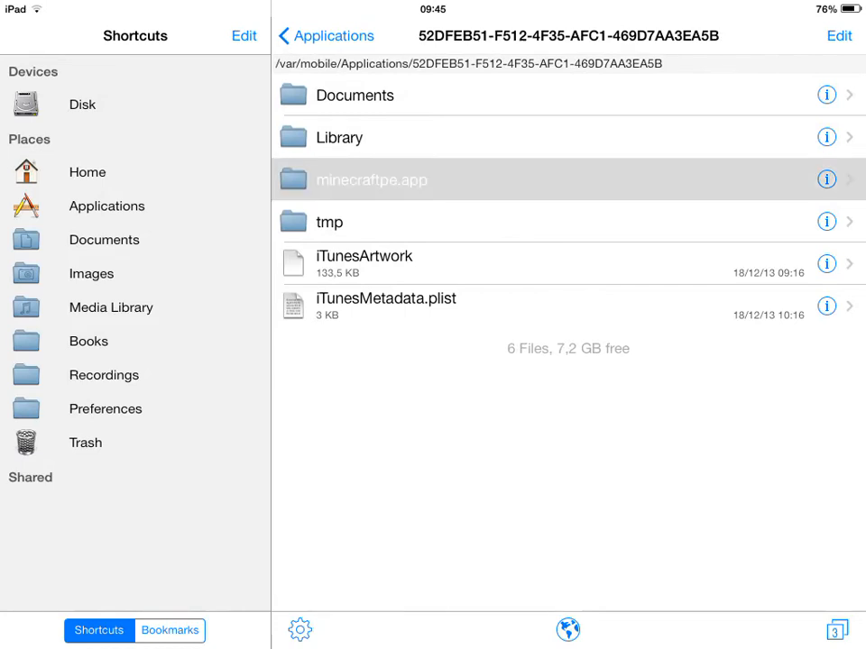
{"action": "left_click", "coordinate": [371, 180]}
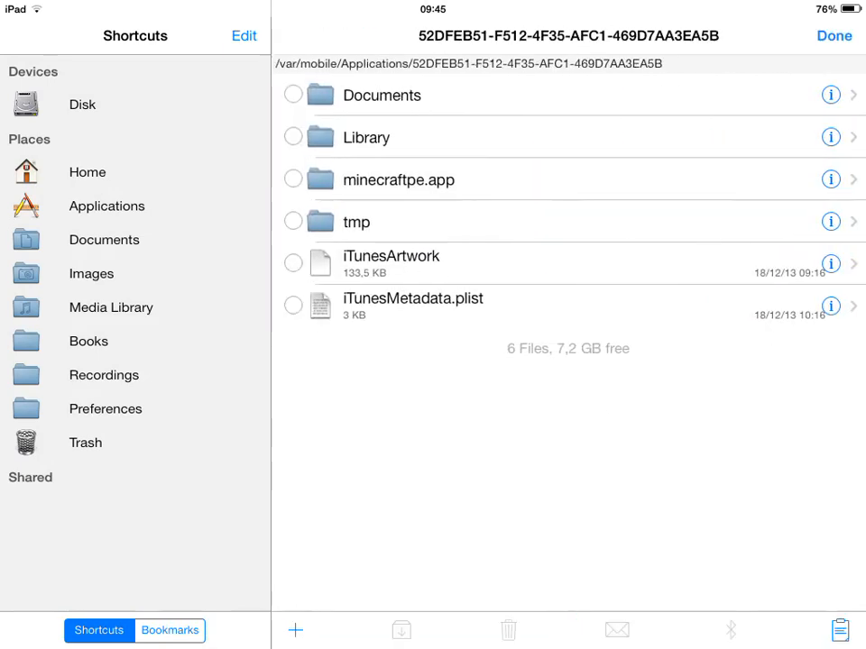
{"action": "left_click", "coordinate": [839, 629]}
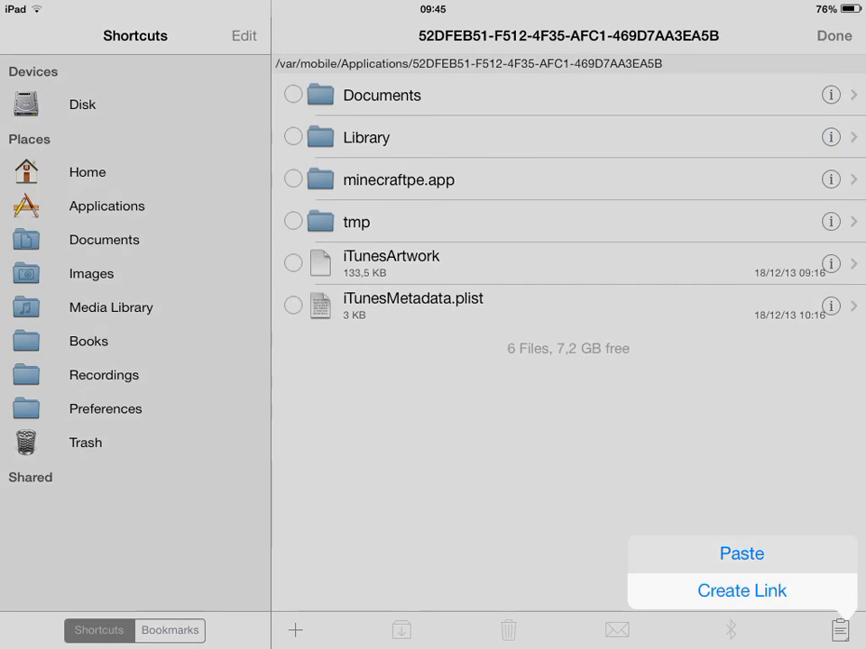
{"action": "left_click", "coordinate": [742, 552]}
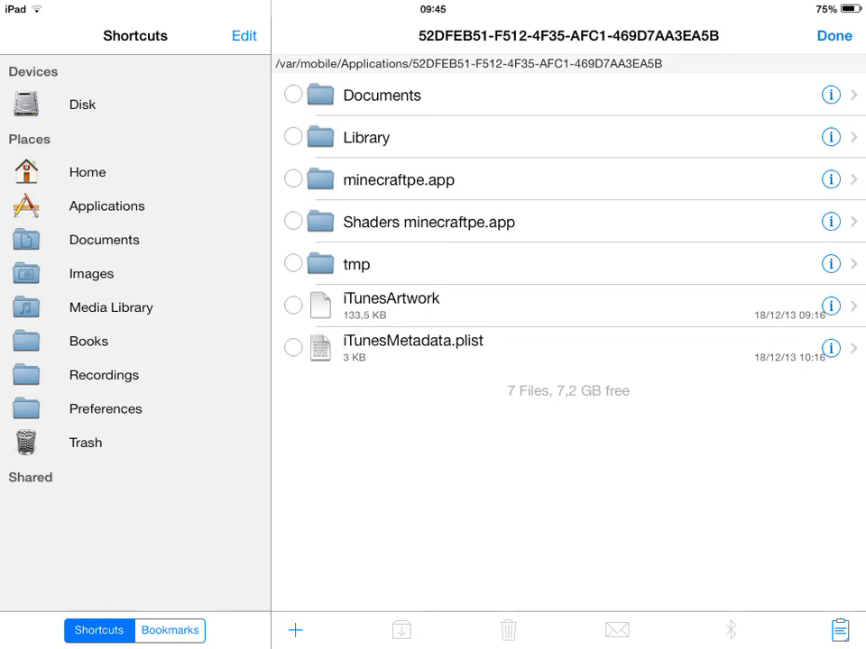
{"action": "left_click", "coordinate": [833, 35]}
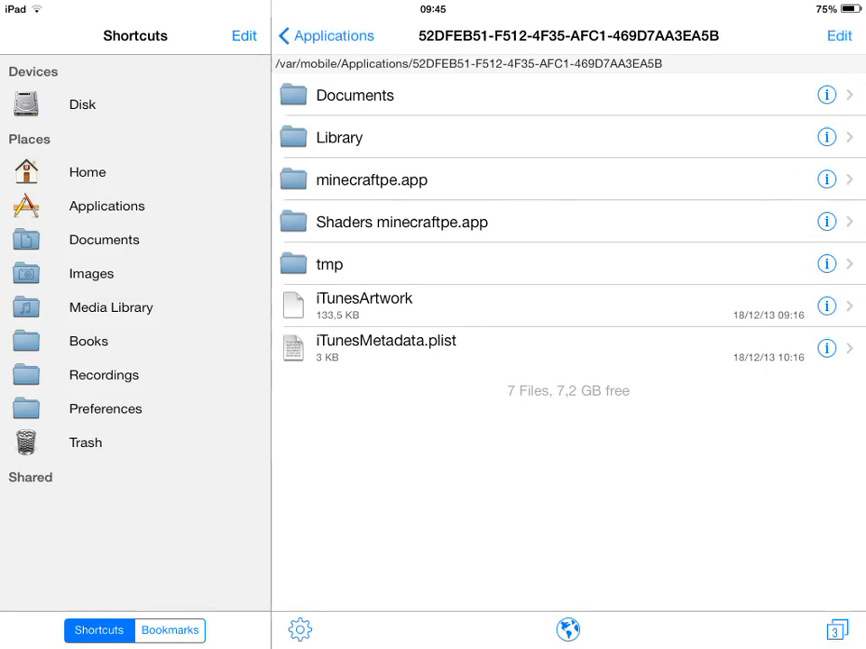
Step: Open the game's minecraftpe.app folder and scroll down through its contents
{"action": "left_click", "coordinate": [826, 178]}
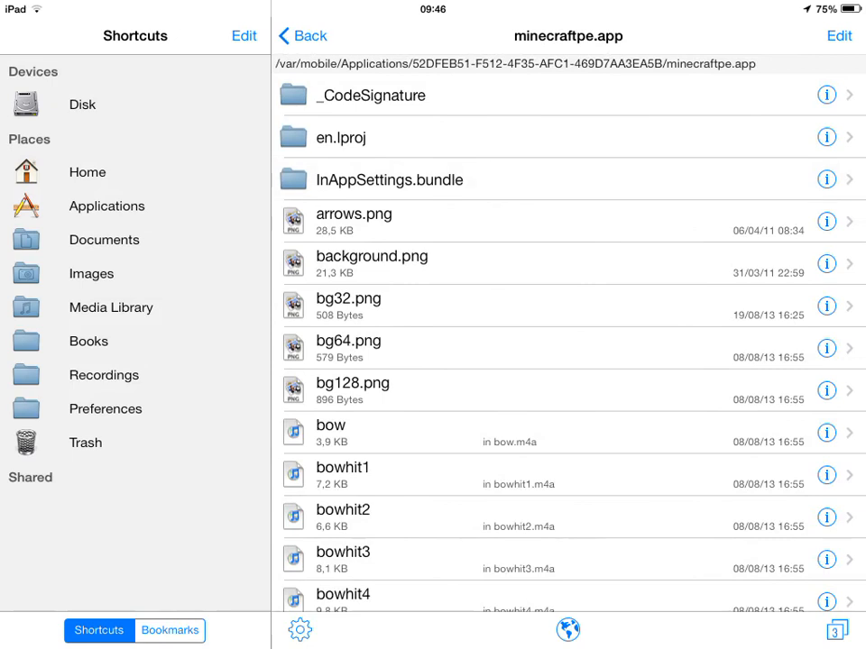
{"action": "scroll", "scroll_direction": "down", "scroll_amount": 3}
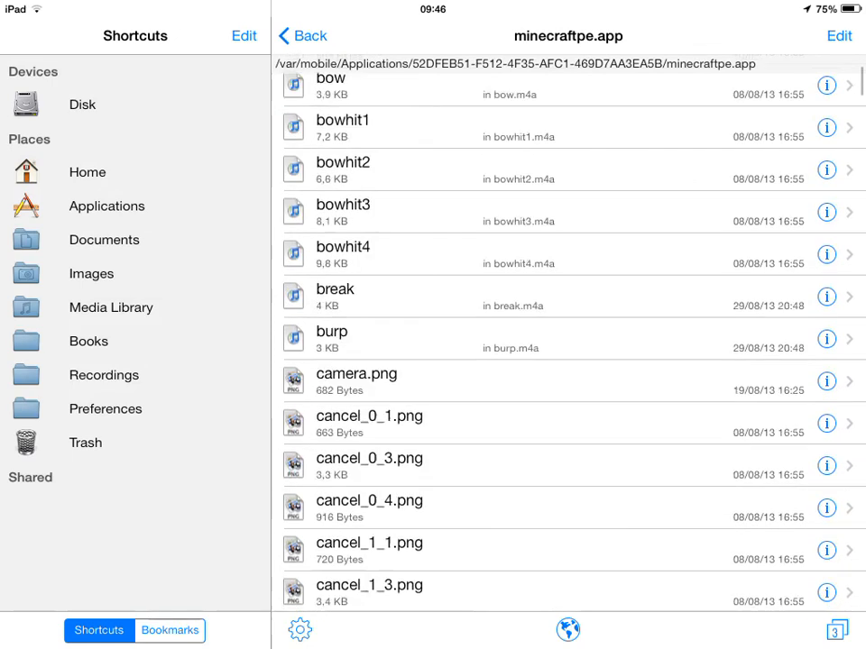
{"action": "scroll", "scroll_direction": "down", "scroll_amount": 3}
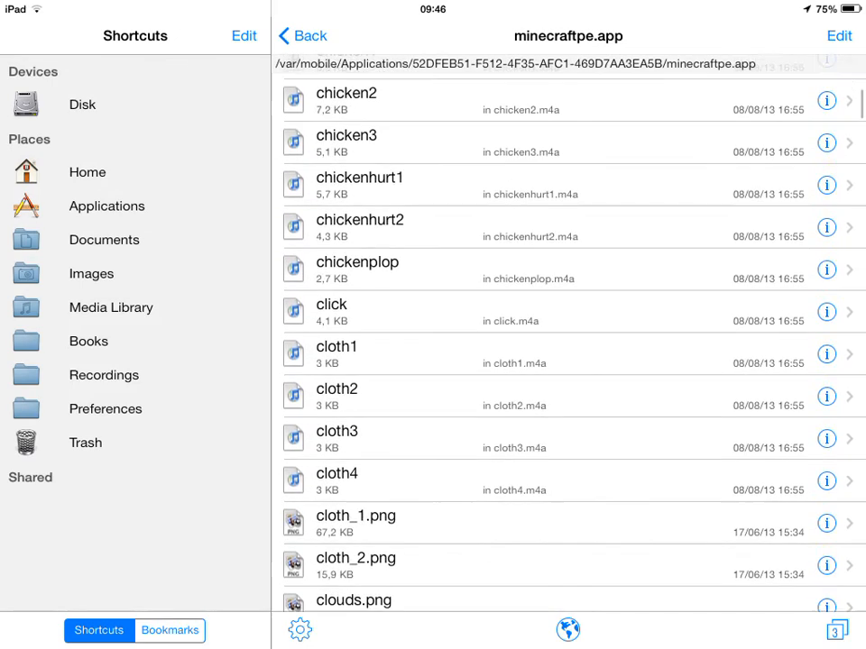
{"action": "scroll", "scroll_direction": "down", "scroll_amount": 3}
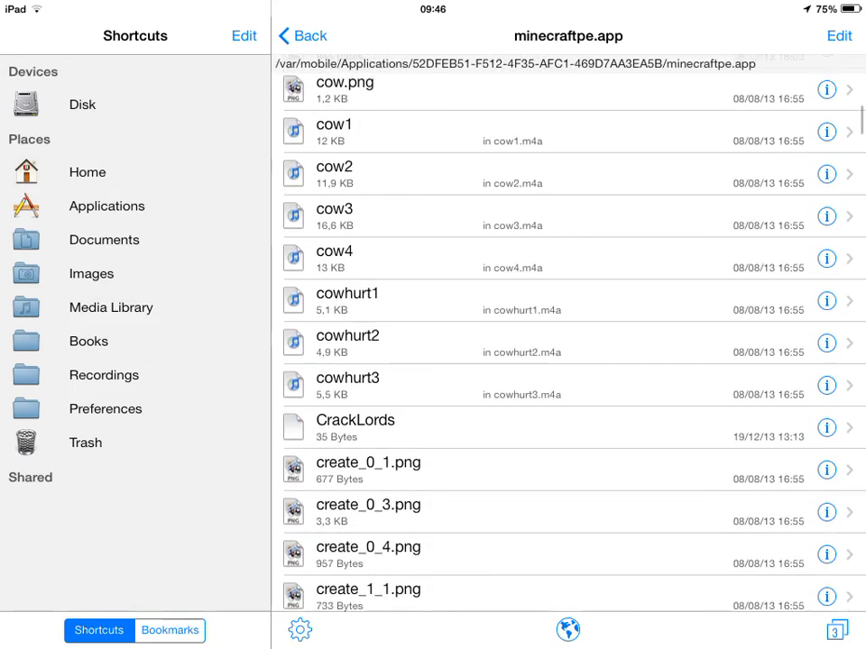
{"action": "scroll", "scroll_direction": "down", "scroll_amount": 3}
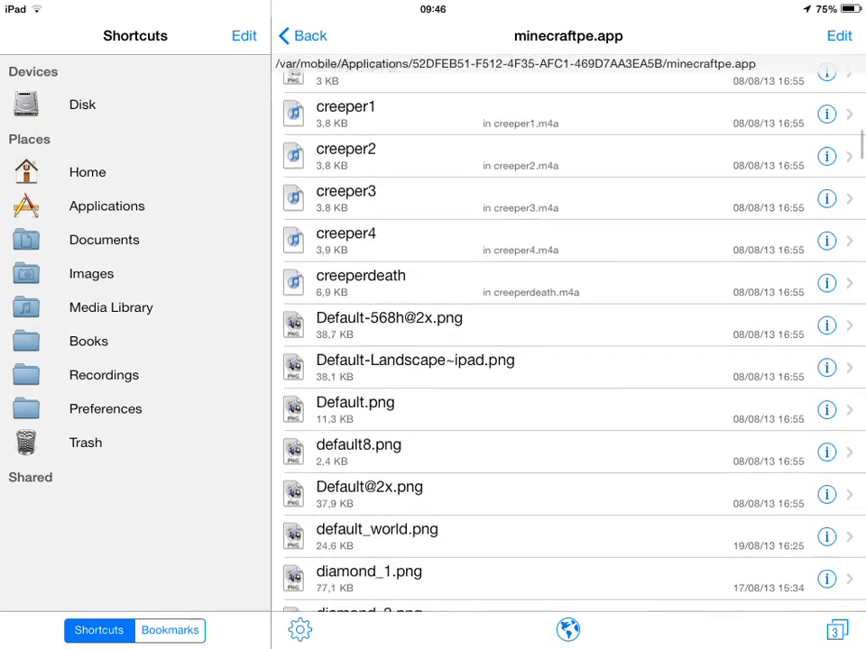
{"action": "scroll", "scroll_direction": "down", "scroll_amount": 3}
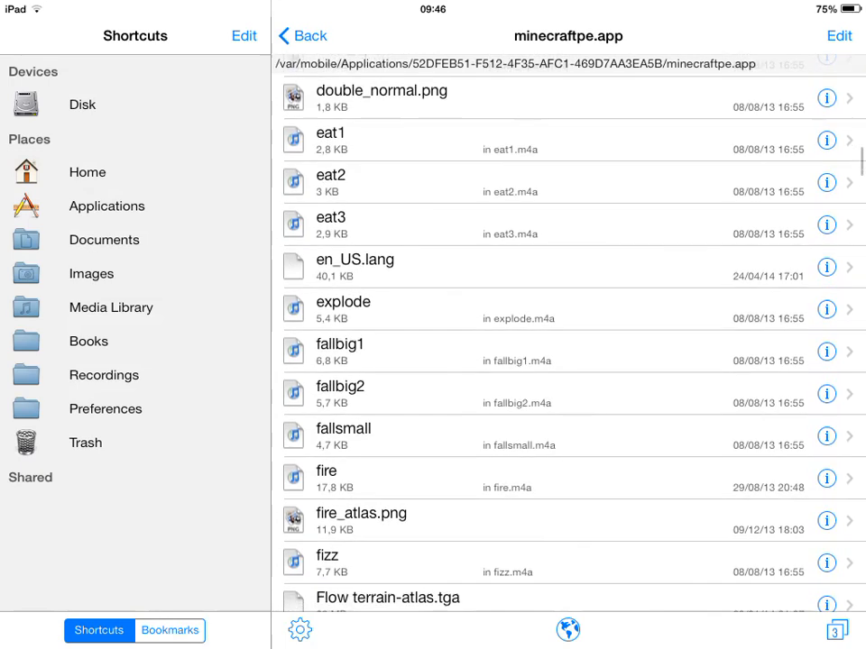
Step: Select en_US.lang and bring up its clipboard copy options
{"action": "left_click", "coordinate": [839, 36]}
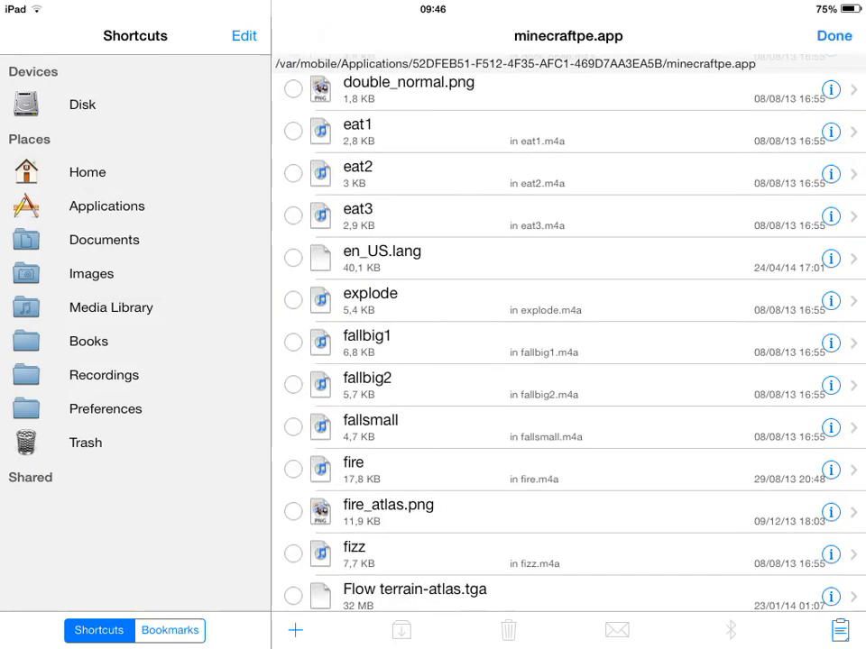
{"action": "left_click", "coordinate": [293, 258]}
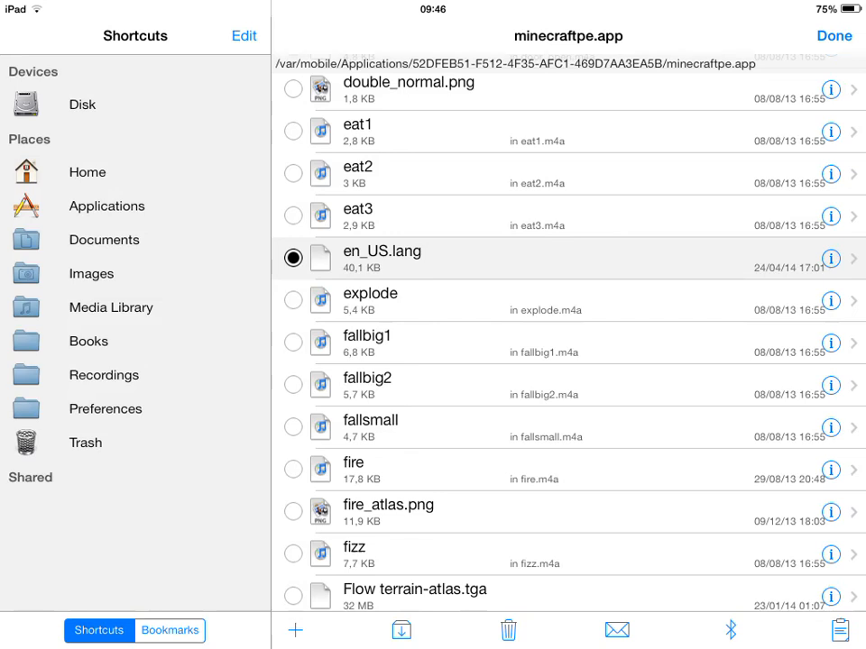
{"action": "left_click", "coordinate": [840, 630]}
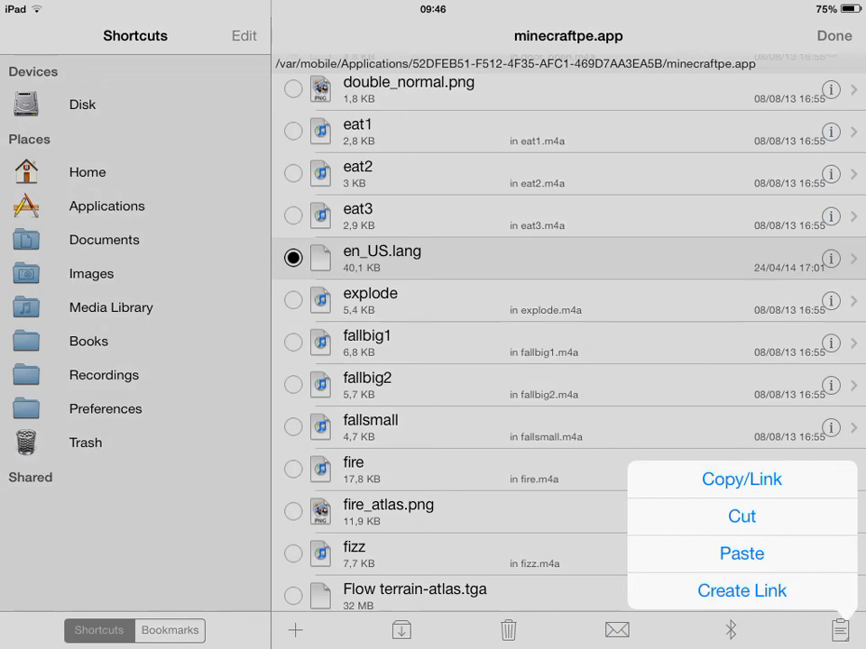